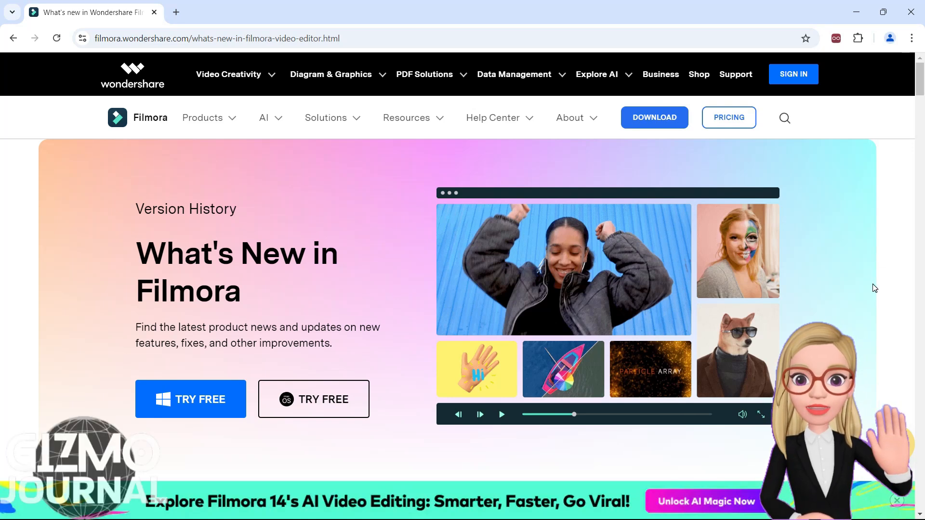
- Show the Face Mosaic effects category in the Effects library
{"action": "scroll", "scroll_direction": "down", "scroll_amount": 3}
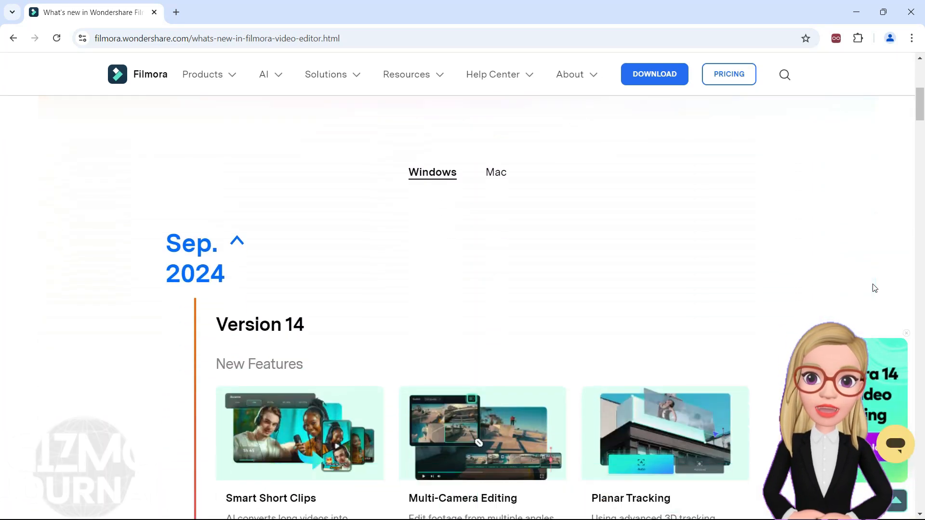
{"action": "scroll", "scroll_direction": "down", "scroll_amount": 3}
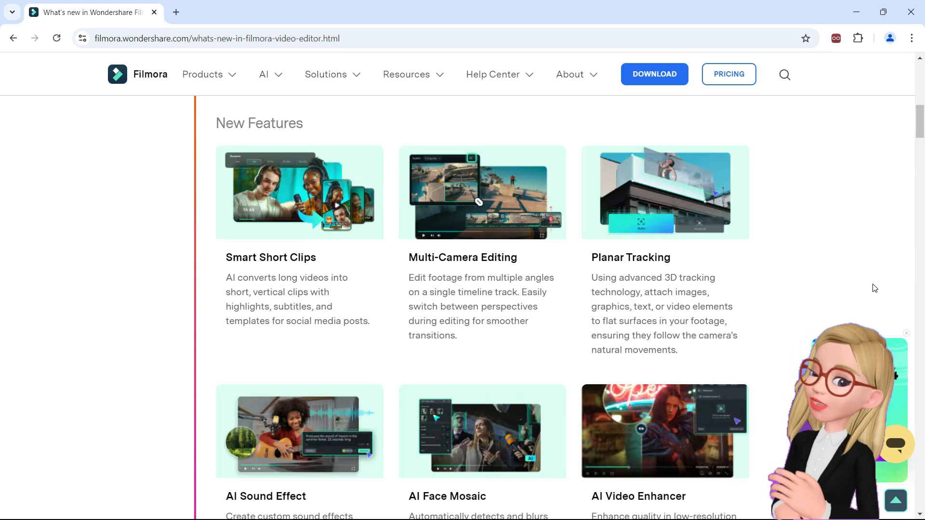
{"action": "scroll", "scroll_direction": "down", "scroll_amount": 3}
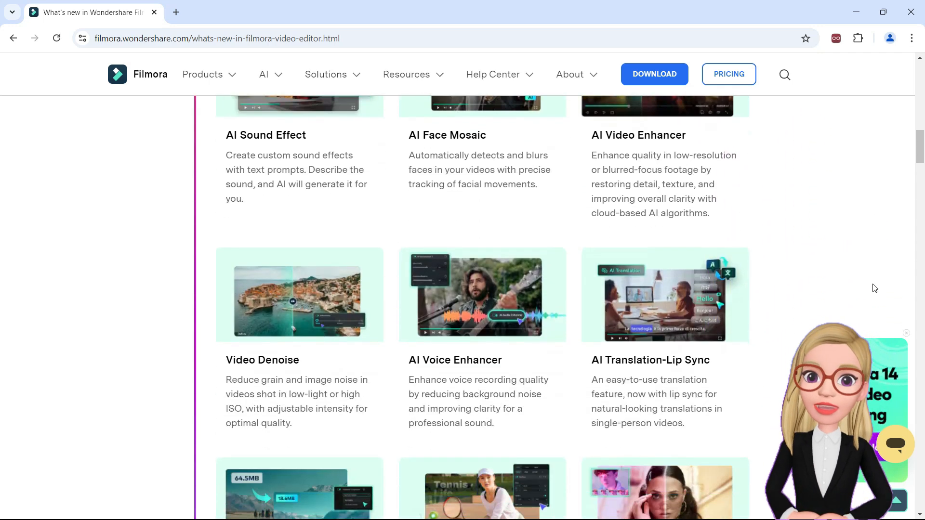
{"action": "scroll", "scroll_direction": "down", "scroll_amount": 3}
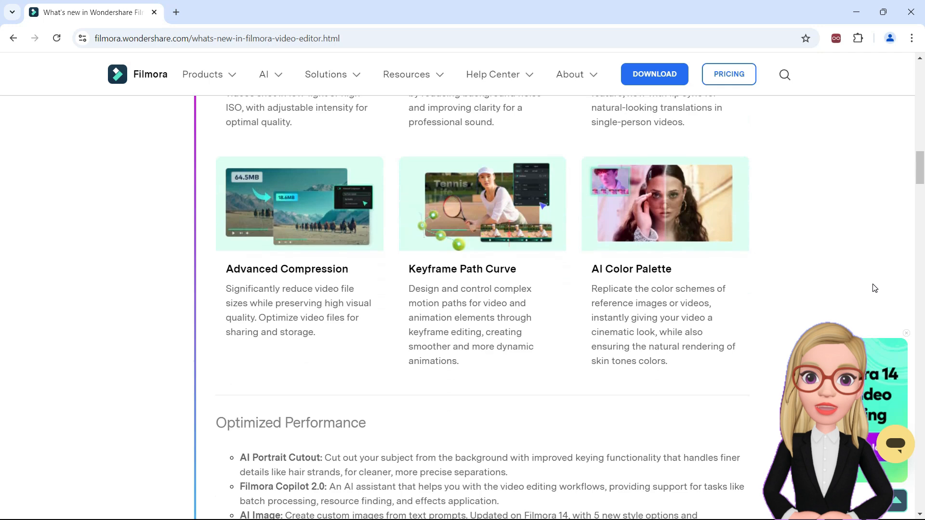
{"action": "scroll", "scroll_direction": "down", "scroll_amount": 3}
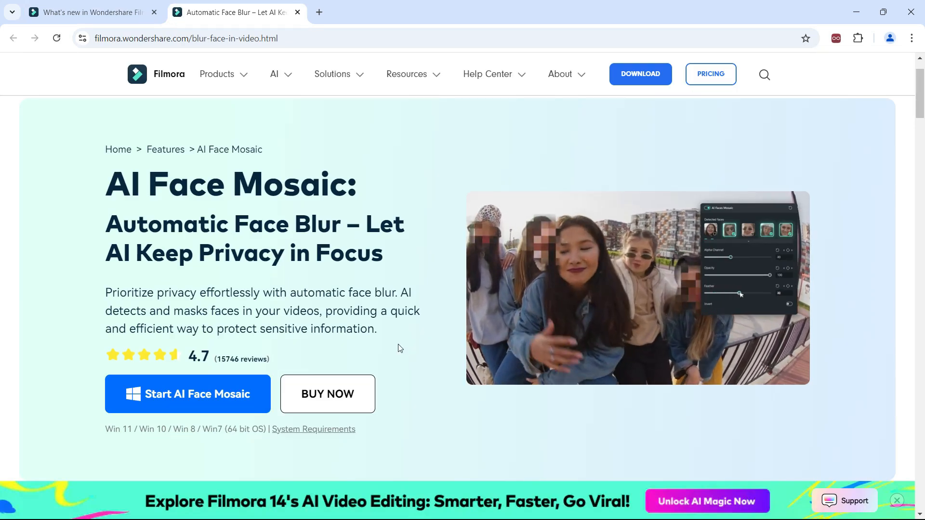
{"action": "scroll", "scroll_direction": "down", "scroll_amount": 3}
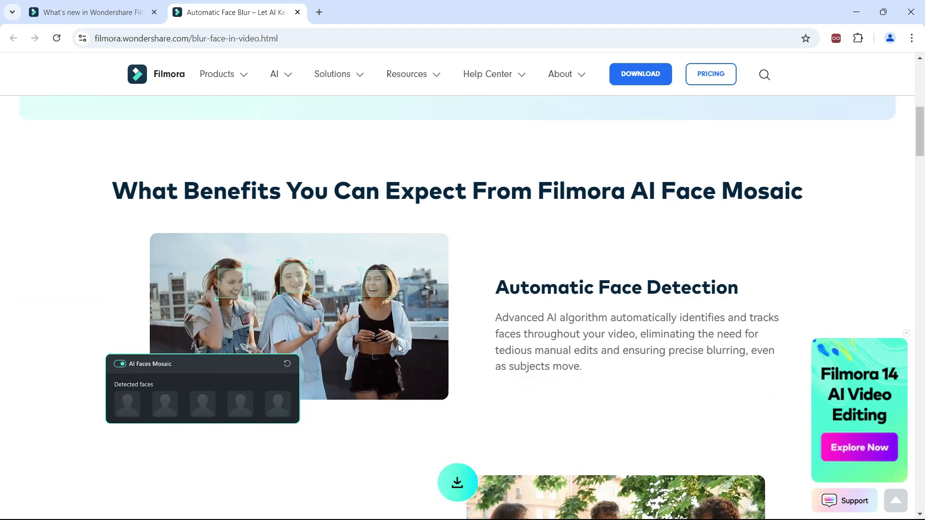
{"action": "scroll", "scroll_direction": "down", "scroll_amount": 3}
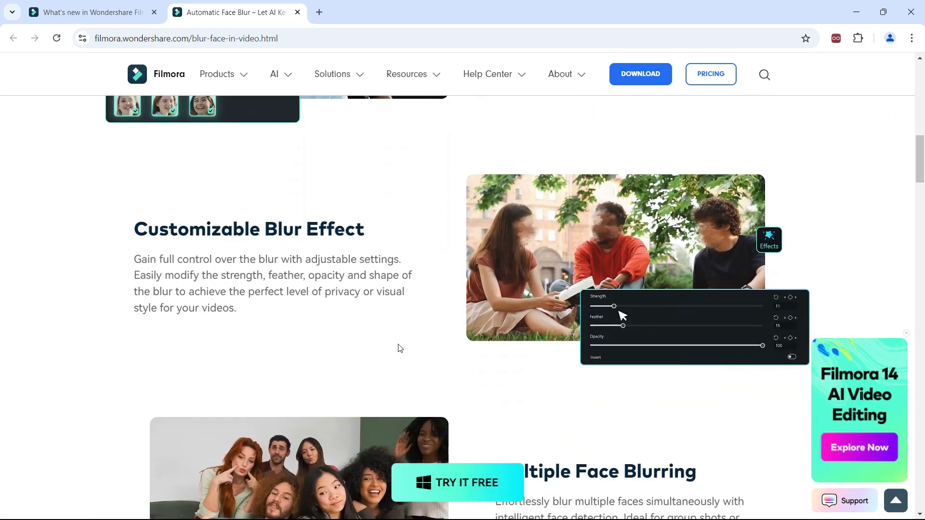
{"action": "scroll", "scroll_direction": "down", "scroll_amount": 3}
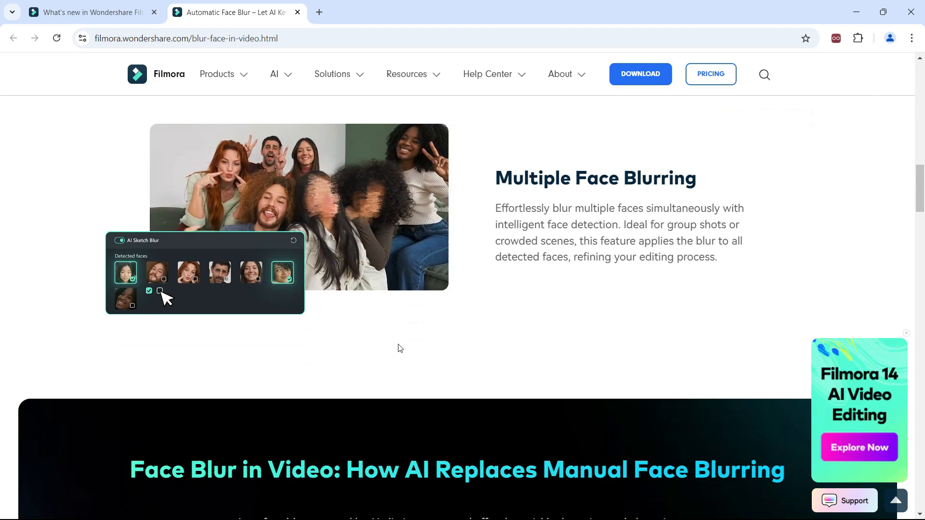
{"action": "scroll", "scroll_direction": "down", "scroll_amount": 3}
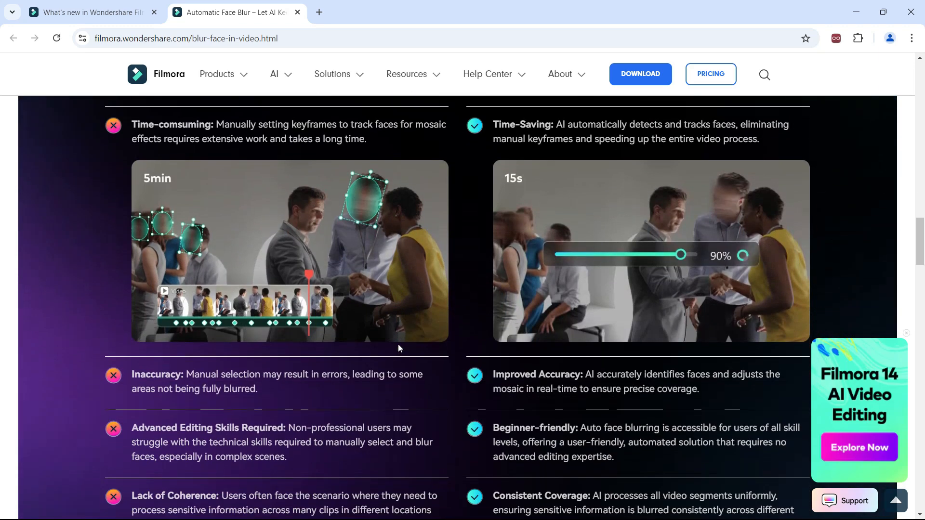
{"action": "scroll", "scroll_direction": "down", "scroll_amount": 3}
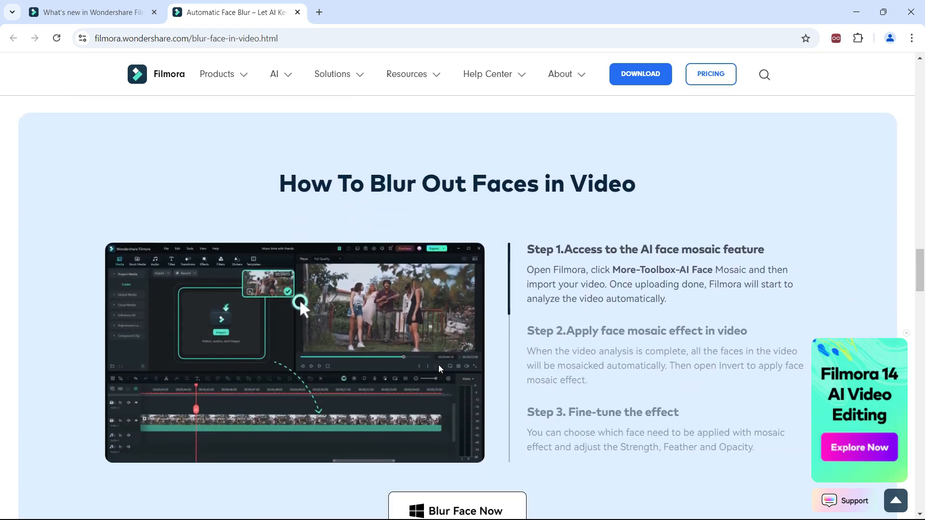
{"action": "scroll", "scroll_direction": "down", "scroll_amount": 3}
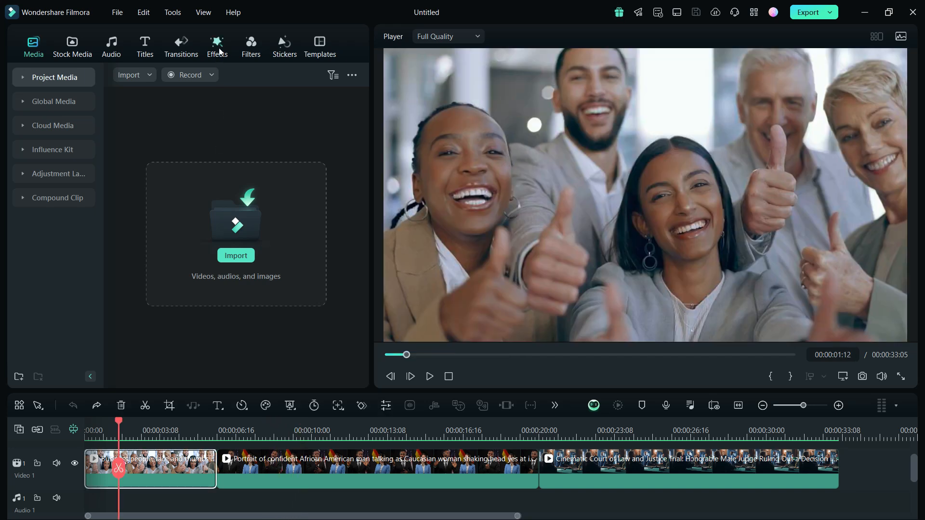
{"action": "left_click", "coordinate": [216, 46]}
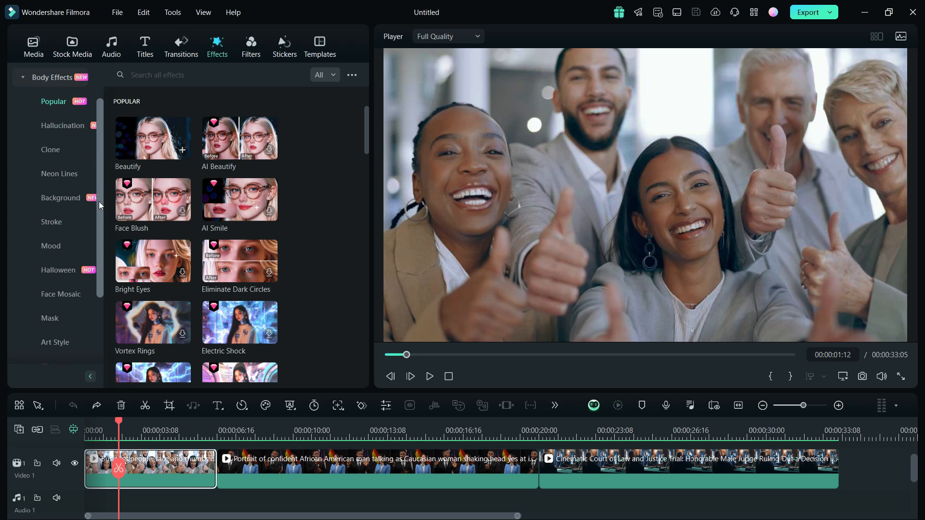
{"action": "left_click", "coordinate": [61, 273]}
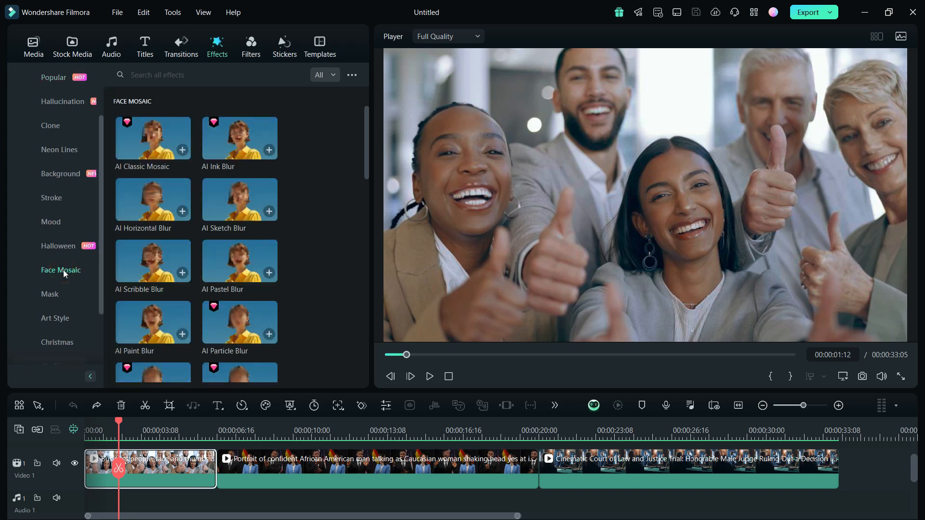
{"action": "mouse_move", "coordinate": [114, 171]}
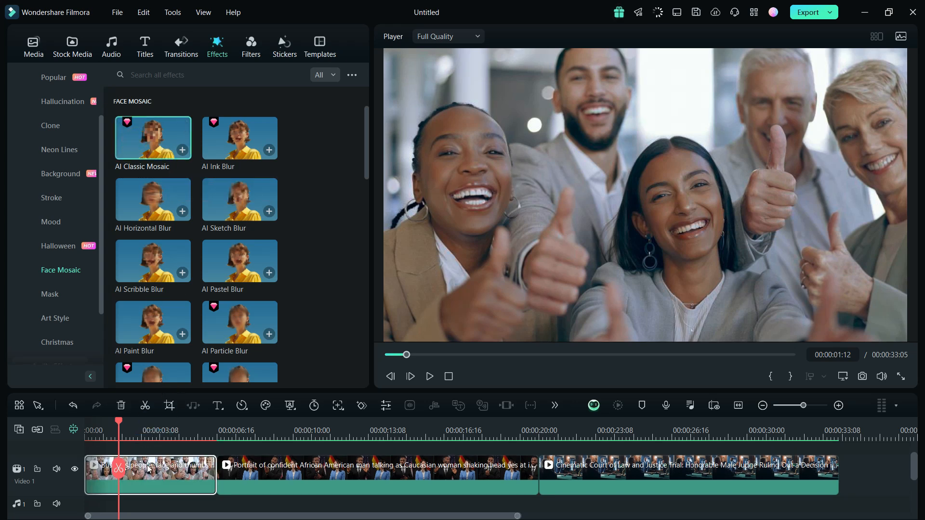
- Untick the bearded man, centre woman and older woman under AI Classic Mosaic, then preview
{"action": "double_click", "coordinate": [150, 465]}
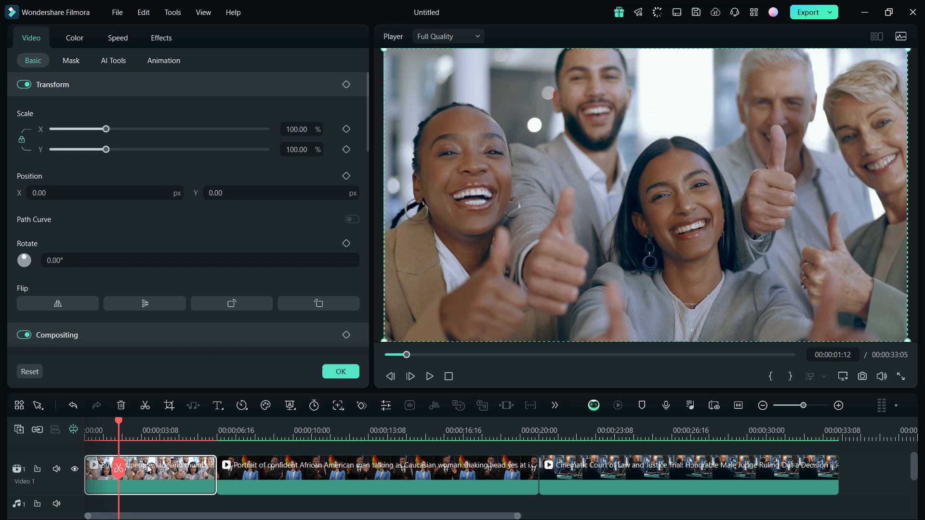
{"action": "left_click", "coordinate": [161, 37]}
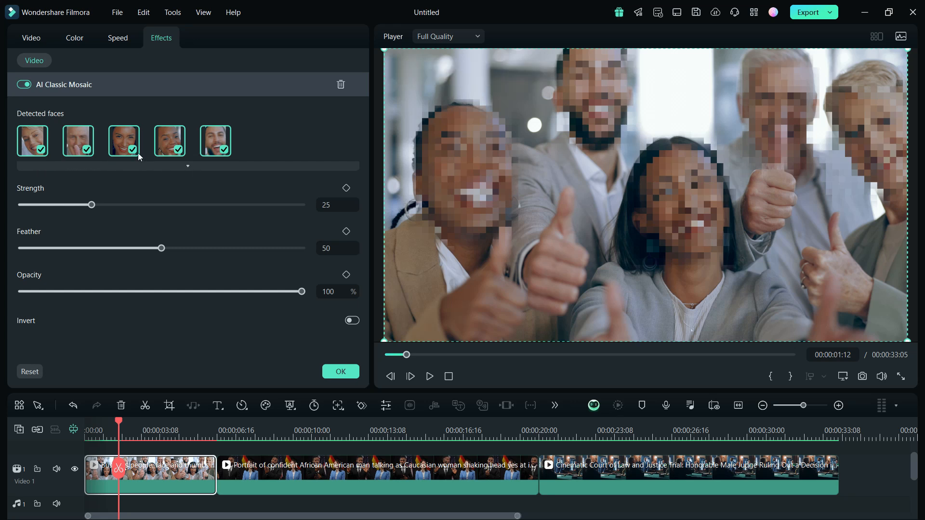
{"action": "left_click", "coordinate": [132, 150]}
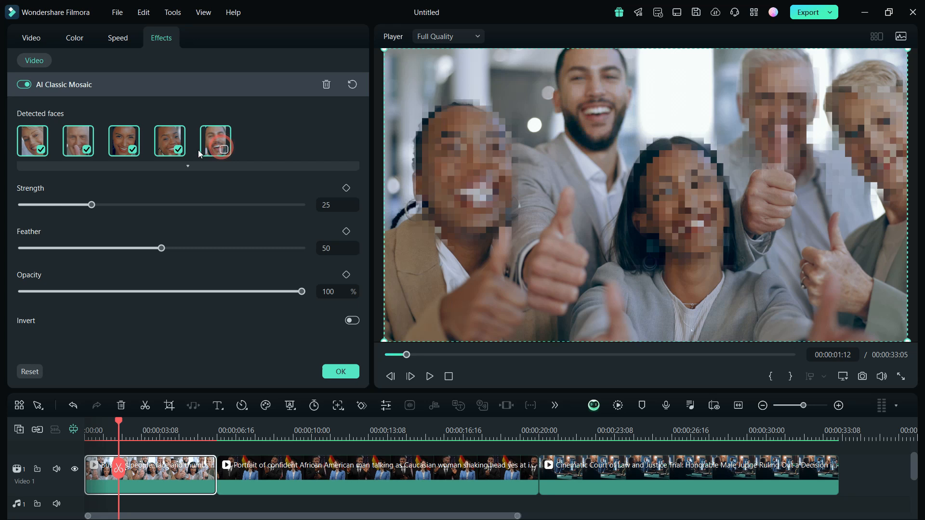
{"action": "left_click", "coordinate": [132, 149]}
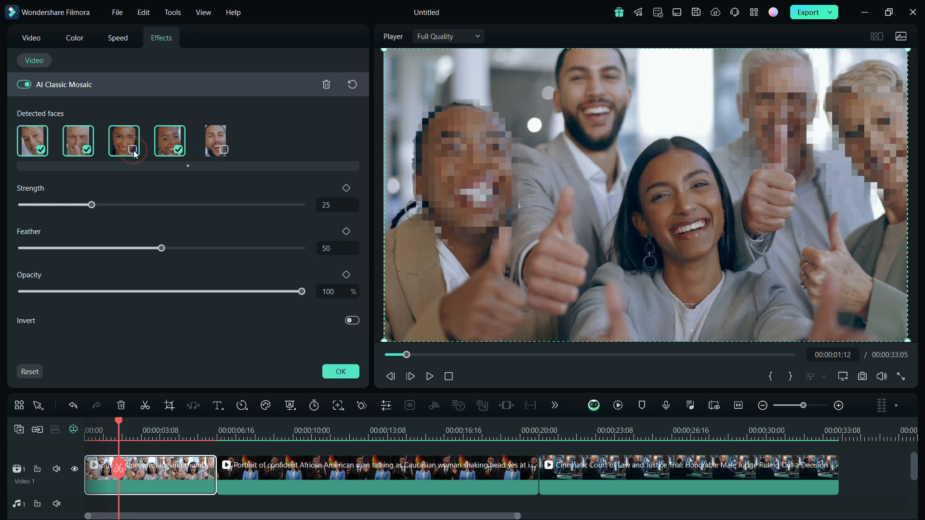
{"action": "left_click", "coordinate": [40, 150]}
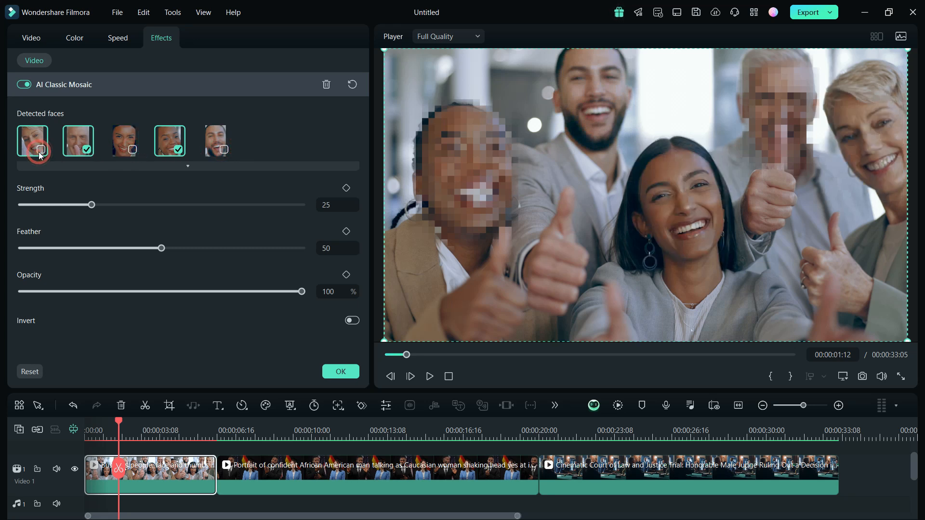
{"action": "left_click", "coordinate": [39, 149]}
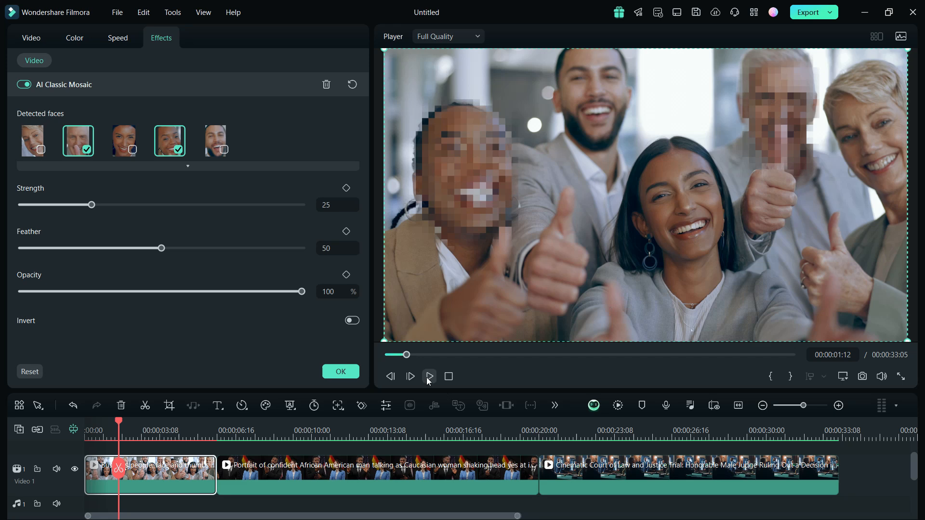
{"action": "left_click", "coordinate": [429, 376]}
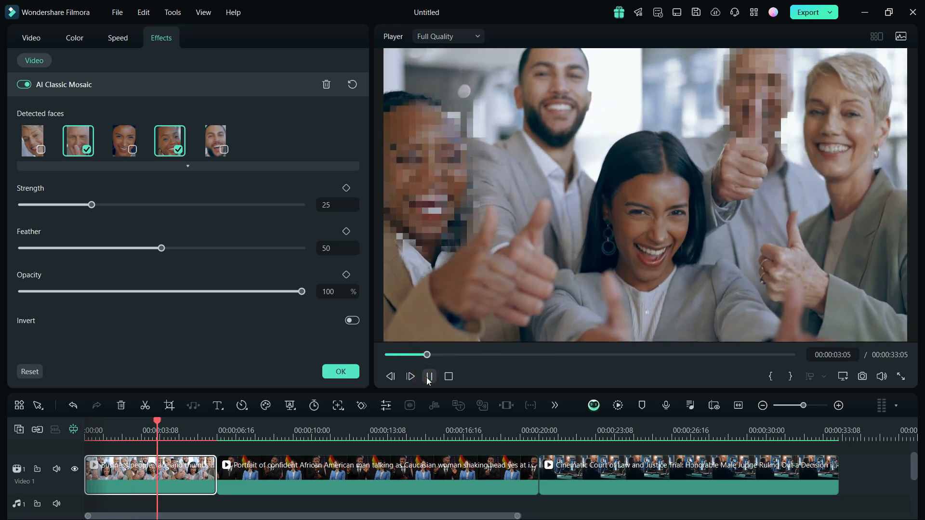
{"action": "left_click", "coordinate": [429, 376]}
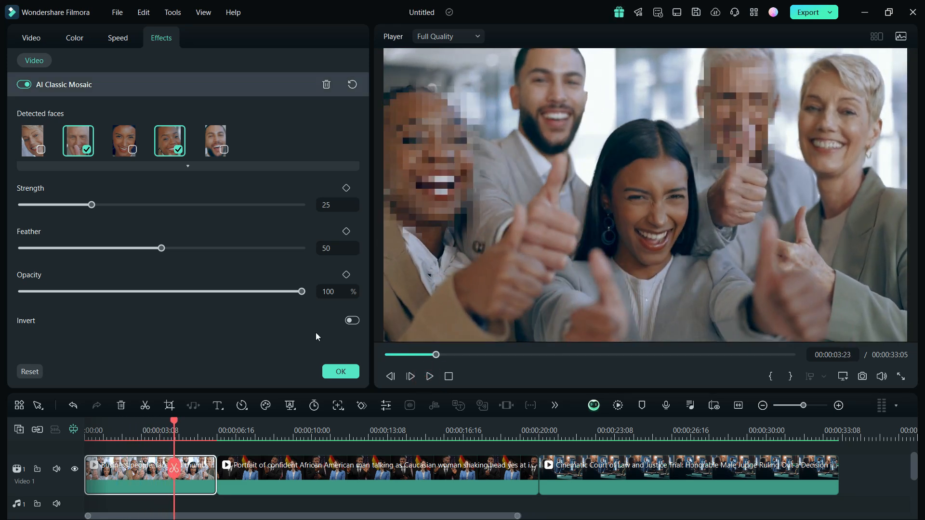
- Set mosaic Strength 24, Feather 47, Opacity 66, preview, then enable Invert and replay
{"action": "left_click_drag", "start_coordinate": [91, 205], "coordinate": [191, 204]}
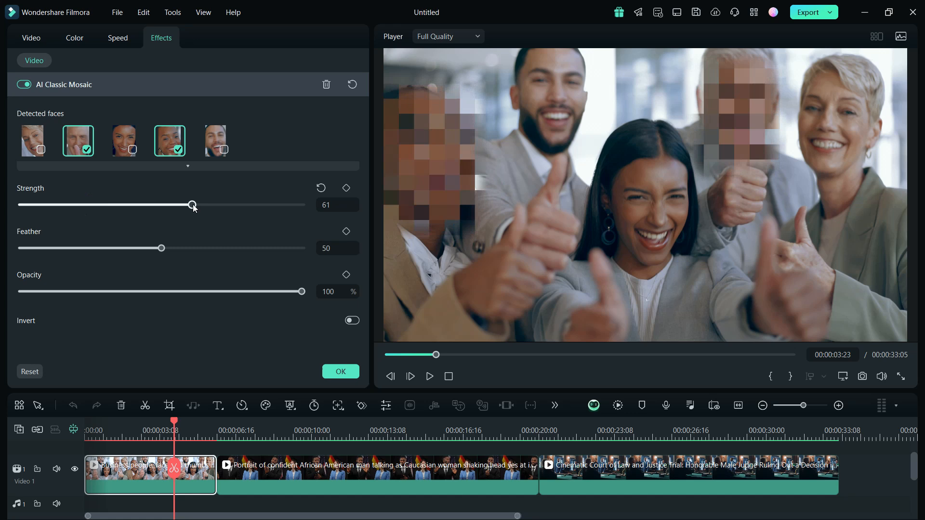
{"action": "left_click_drag", "start_coordinate": [191, 205], "coordinate": [89, 205]}
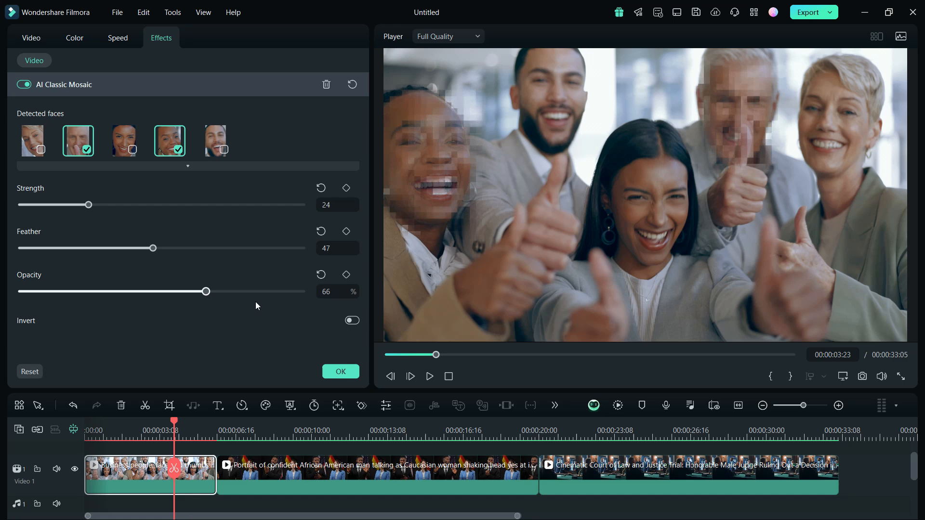
{"action": "left_click", "coordinate": [429, 377]}
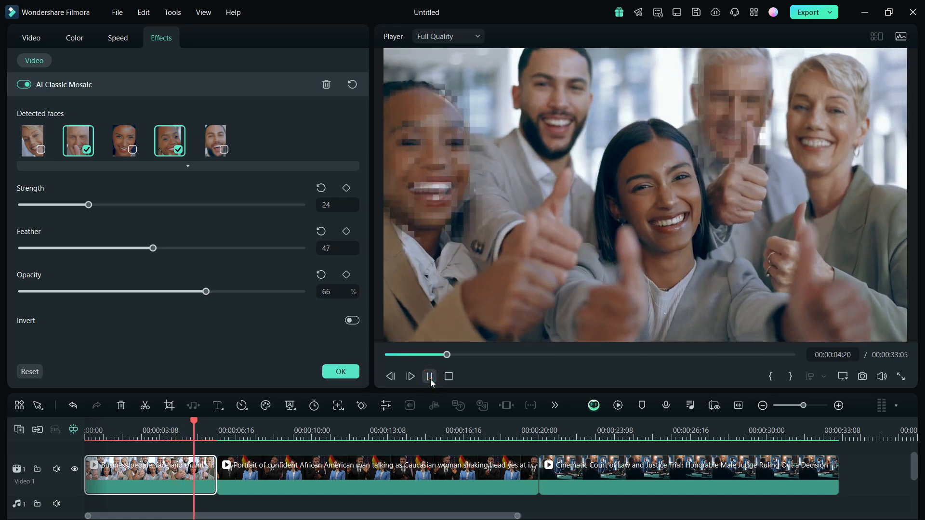
{"action": "left_click", "coordinate": [429, 377]}
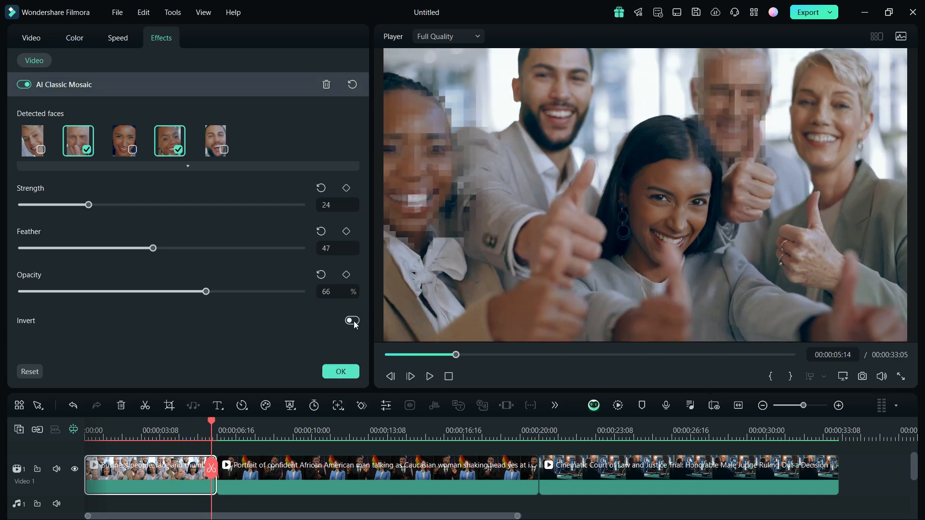
{"action": "left_click", "coordinate": [352, 323]}
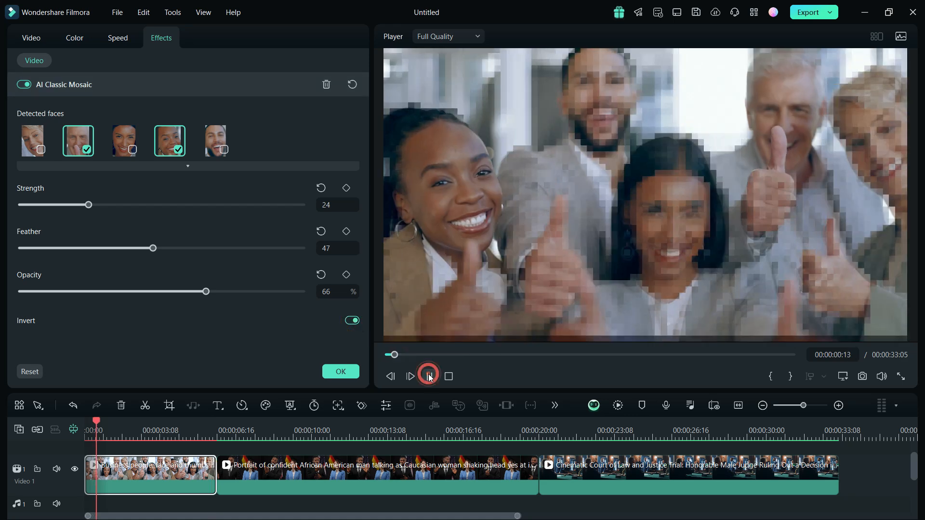
{"action": "left_click", "coordinate": [428, 377]}
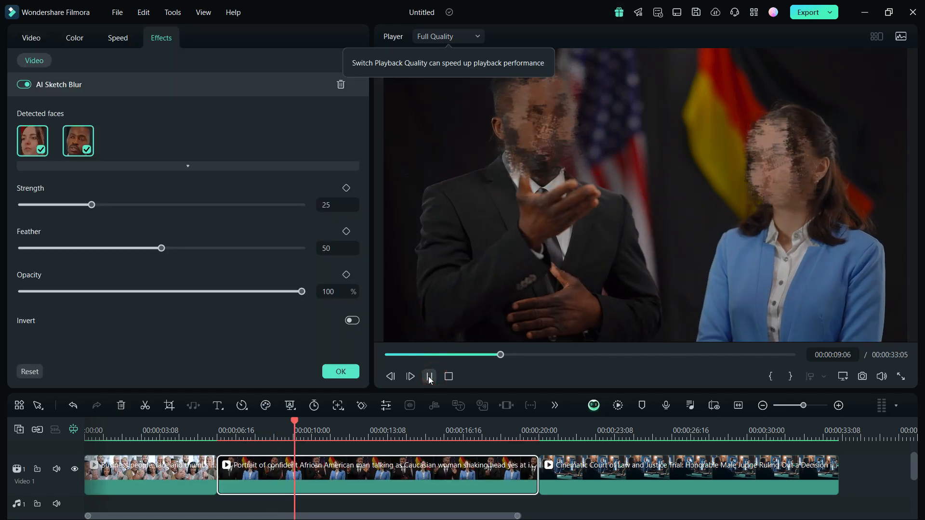
- Pause the second clip's AI Sketch Blur preview
{"action": "left_click", "coordinate": [429, 376]}
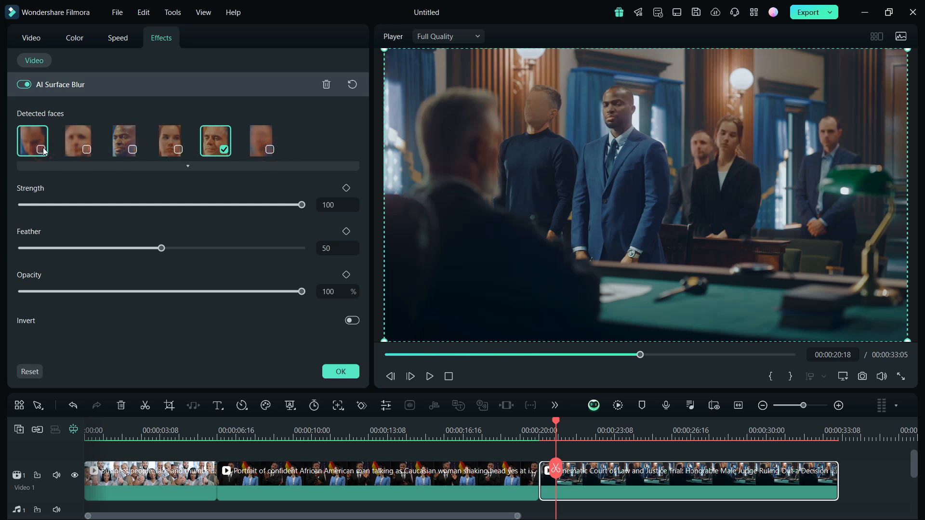
- Play and pause the courtroom clip with AI Surface Blur on one face
{"action": "left_click", "coordinate": [429, 376]}
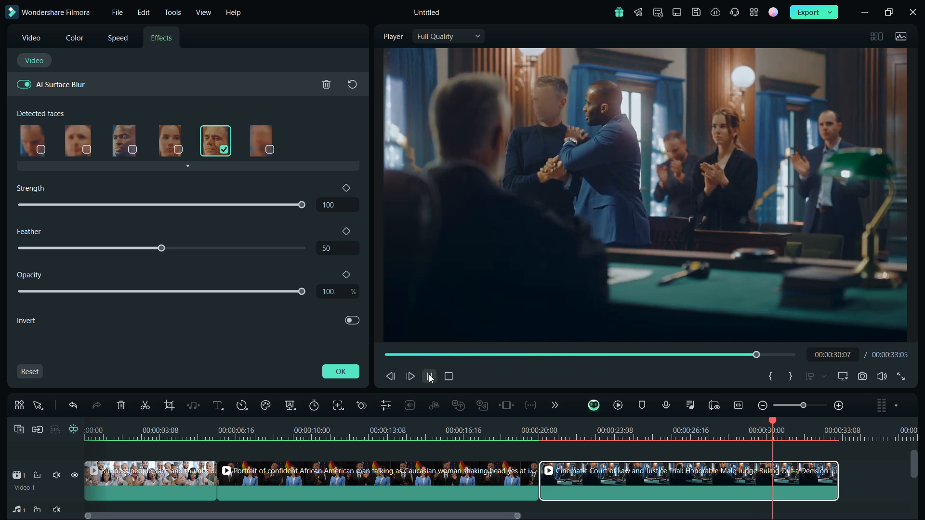
{"action": "left_click", "coordinate": [429, 377]}
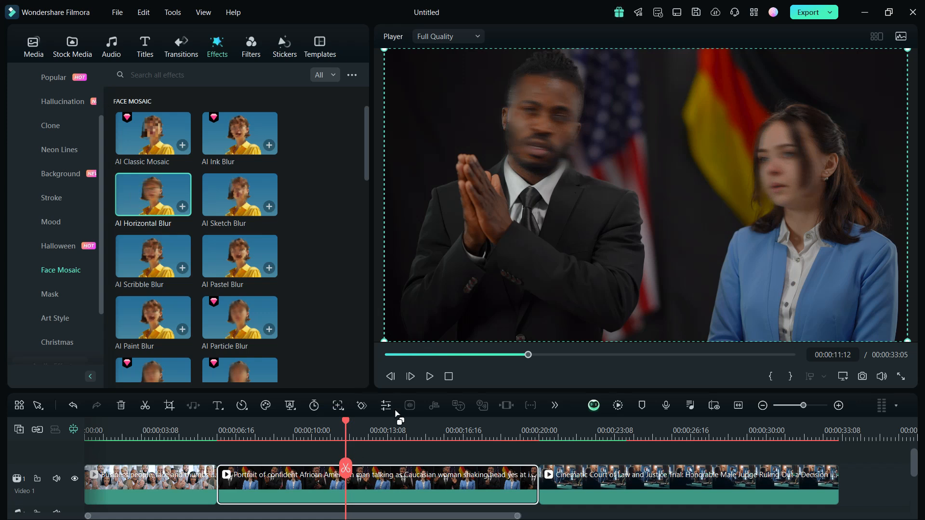
- Preview the Horizontal, Sketch and Scribble Blur styles on the second clip
{"action": "left_click", "coordinate": [430, 376]}
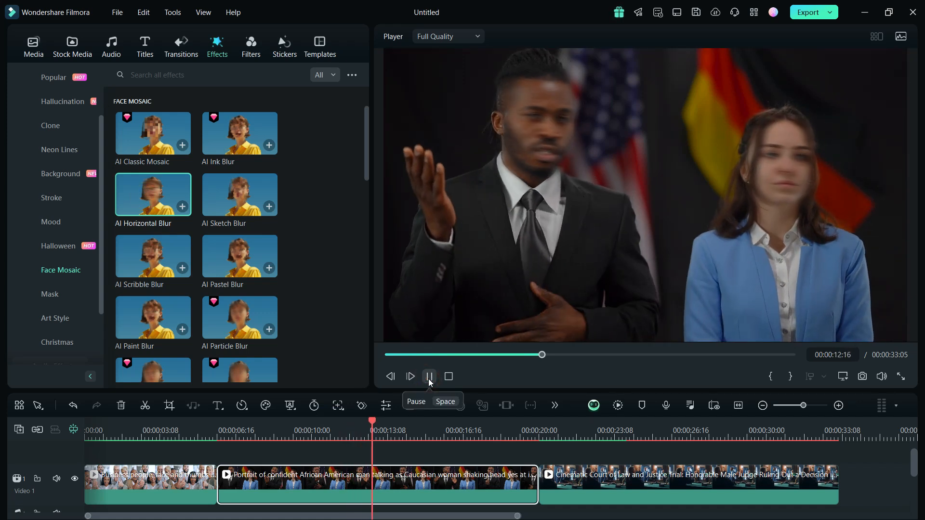
{"action": "left_click", "coordinate": [429, 376]}
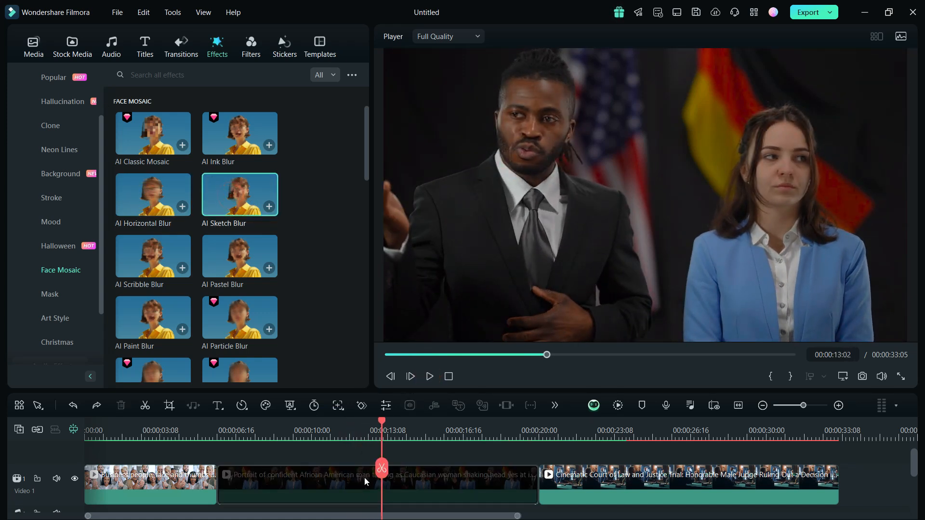
{"action": "left_click", "coordinate": [430, 377]}
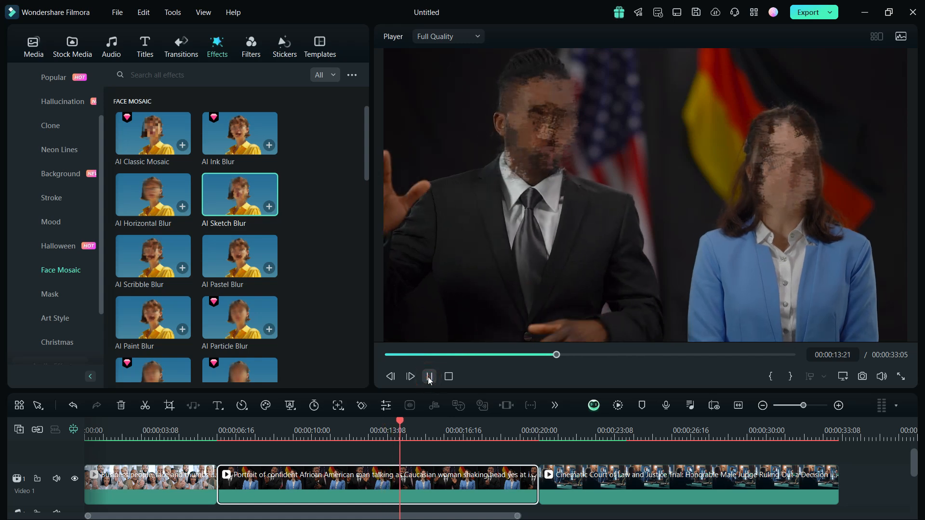
{"action": "left_click", "coordinate": [429, 376]}
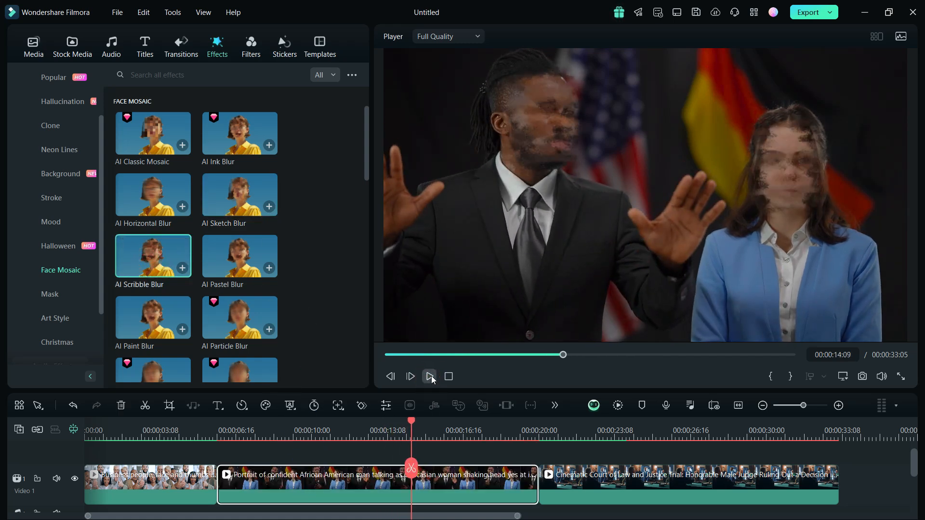
{"action": "left_click", "coordinate": [429, 376]}
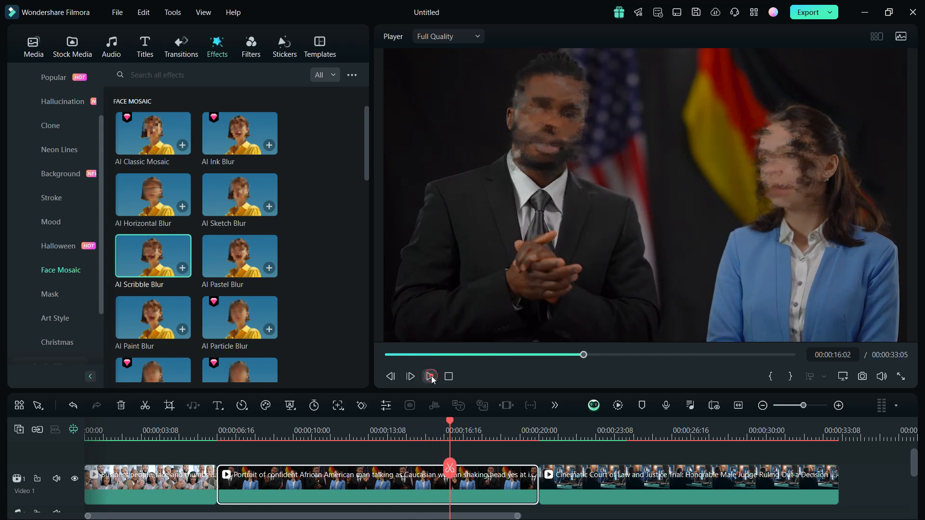
{"action": "left_click", "coordinate": [429, 376]}
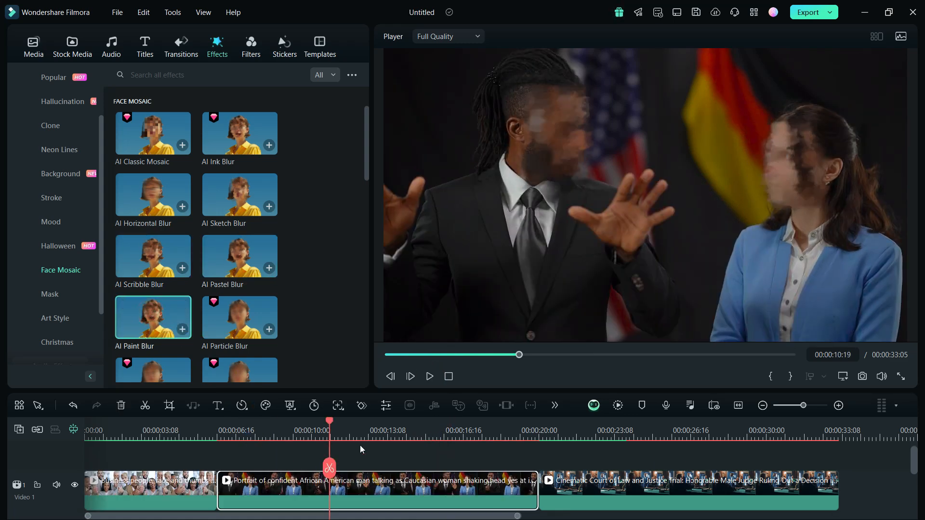
- Preview the Paint, Particle and Surface Blur styles on the second clip
{"action": "left_click", "coordinate": [429, 376]}
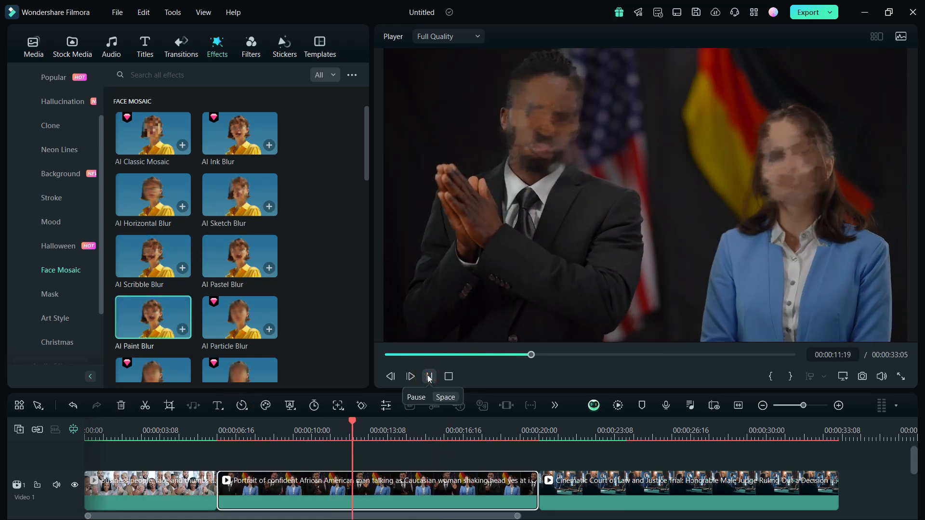
{"action": "left_click", "coordinate": [428, 376]}
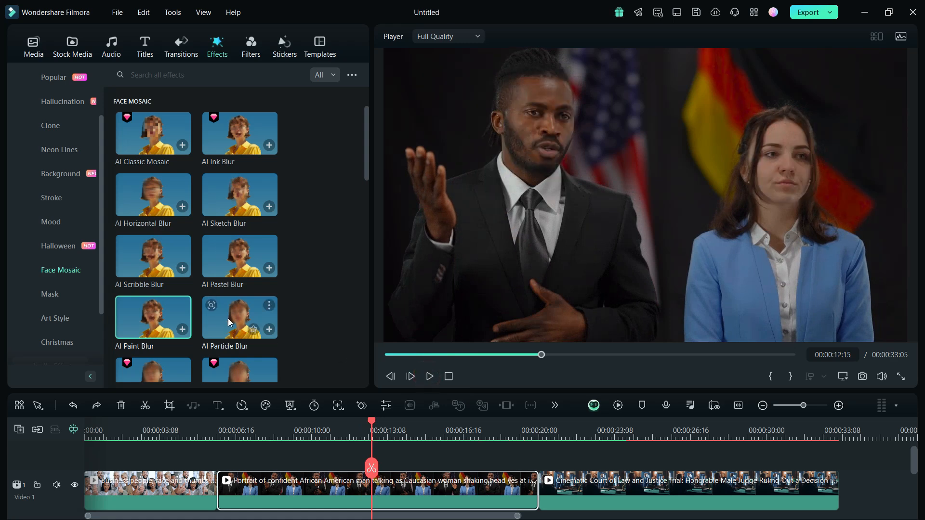
{"action": "left_click", "coordinate": [239, 317]}
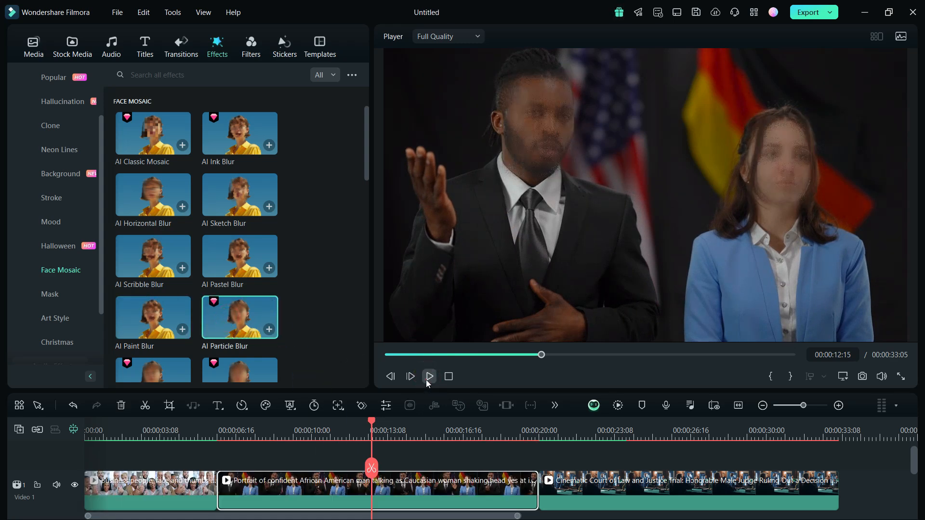
{"action": "left_click", "coordinate": [430, 376]}
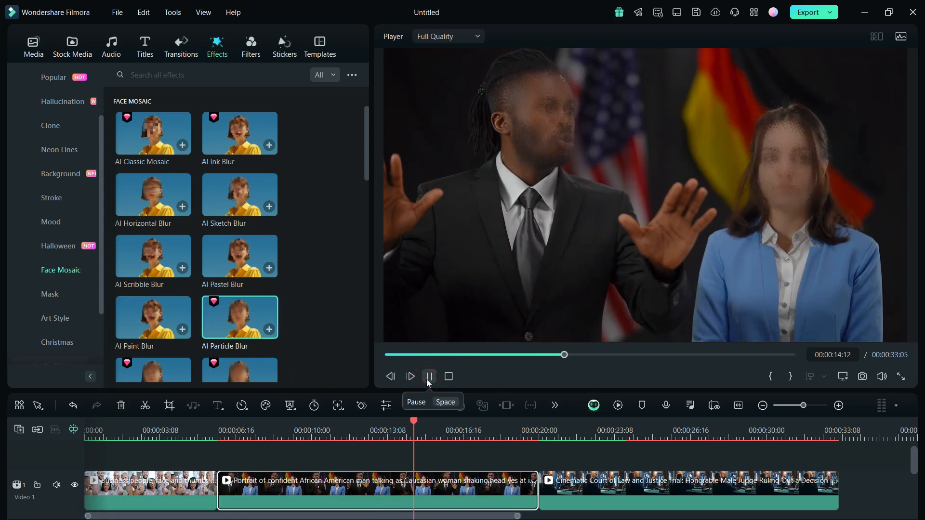
{"action": "left_click", "coordinate": [430, 376]}
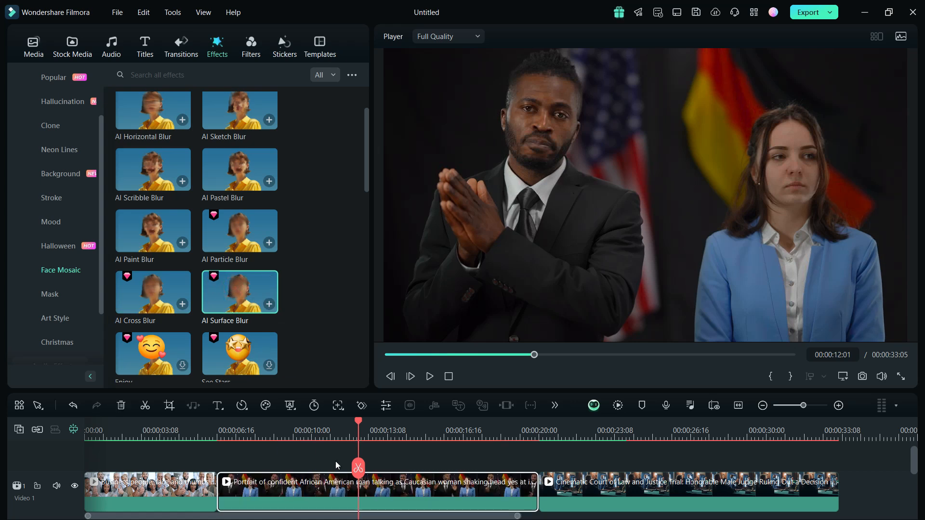
{"action": "left_click", "coordinate": [429, 376]}
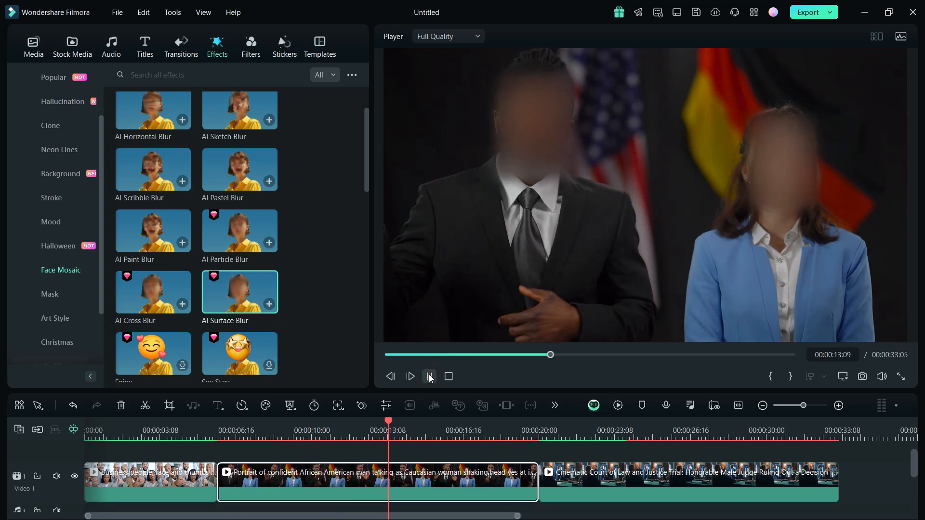
{"action": "left_click", "coordinate": [428, 377]}
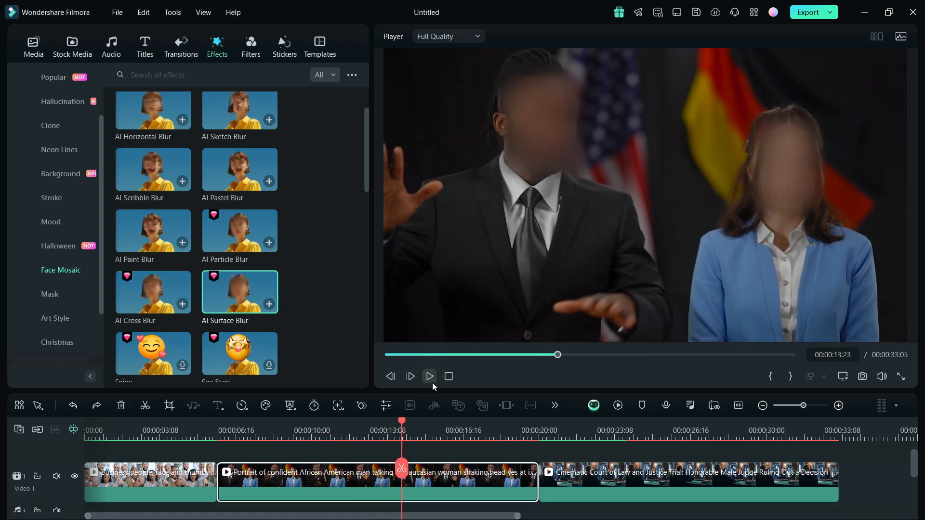